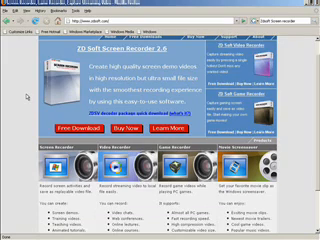
pyautogui.scroll(-3)
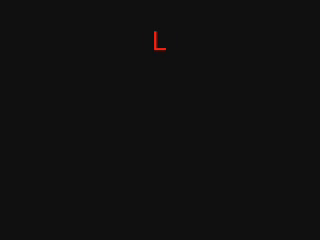
pyautogui.write('icense Name:')
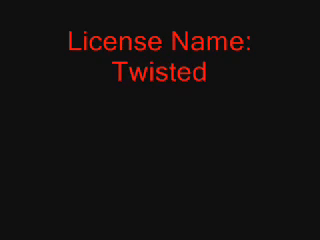
pyautogui.write('EndZ')
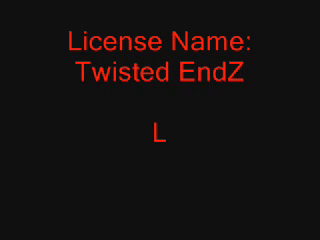
pyautogui.write('icense Code:')
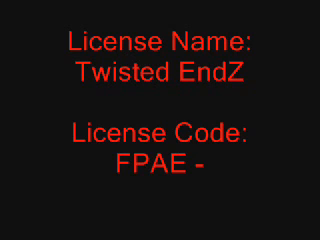
pyautogui.write('NDIF - OV')
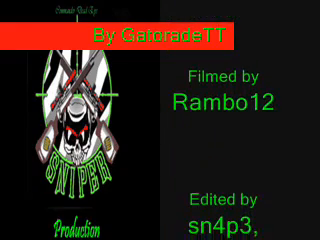
pyautogui.scroll(-3)
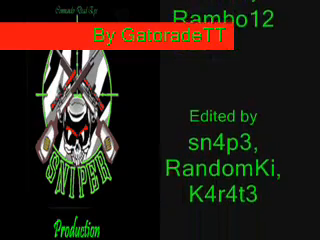